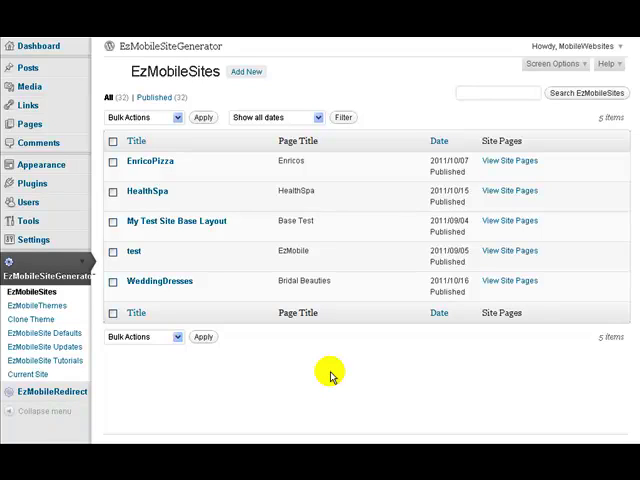
pyautogui.moveTo(336, 376)
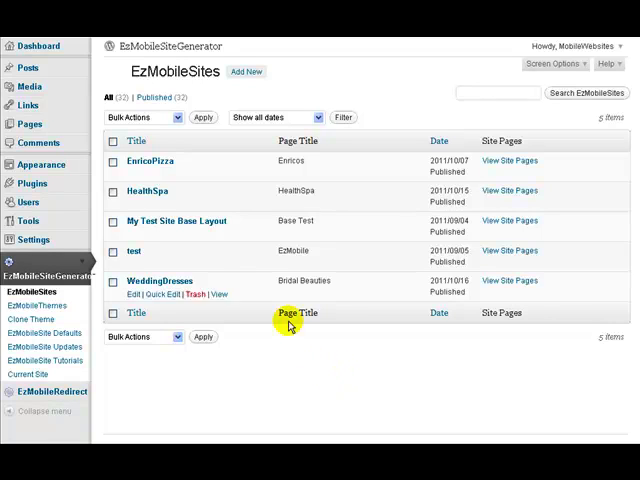
pyautogui.moveTo(148, 192)
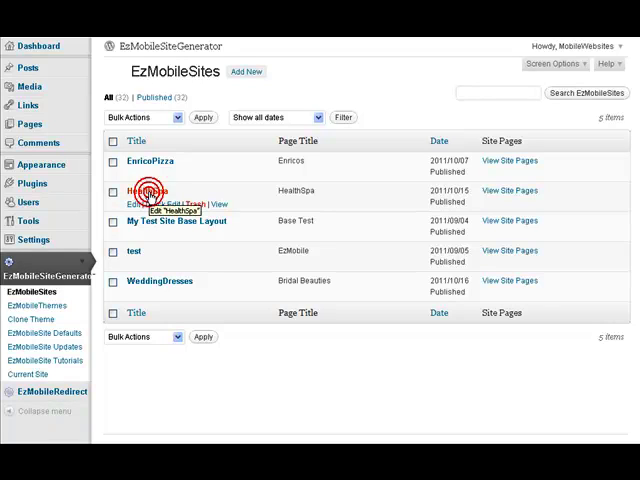
# Step: Bring HealthSpa's Edit EzMobileSite page down to the Deactivation Settings box
pyautogui.click(156, 204)
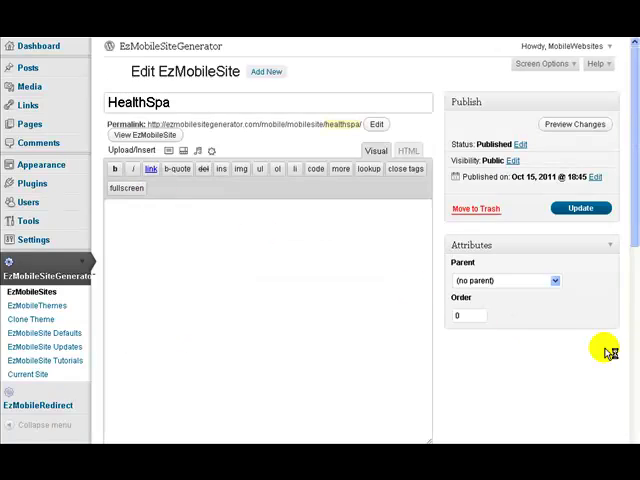
pyautogui.click(376, 152)
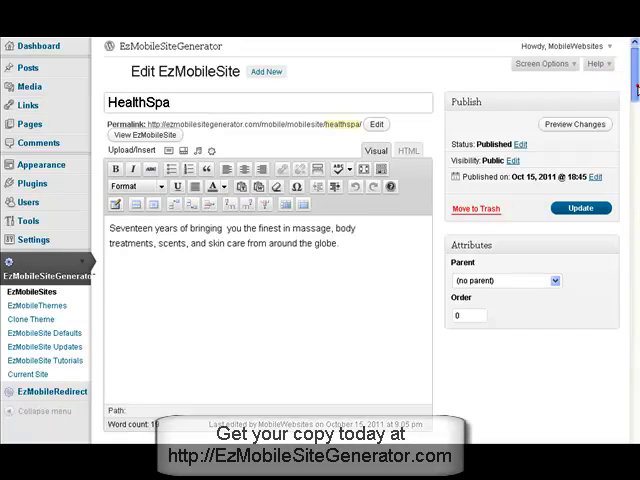
pyautogui.scroll(-3)
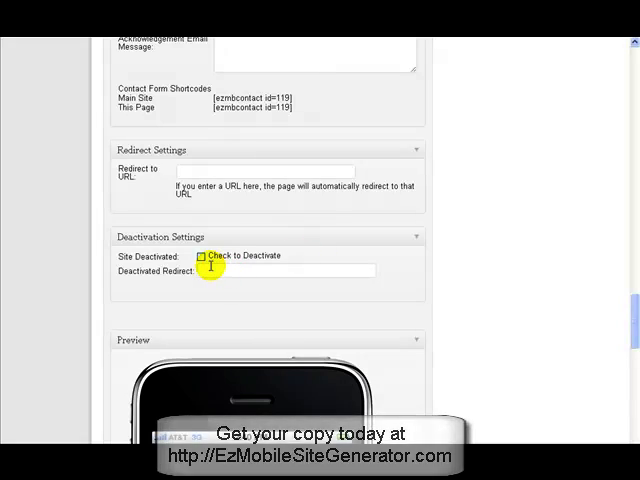
pyautogui.click(198, 256)
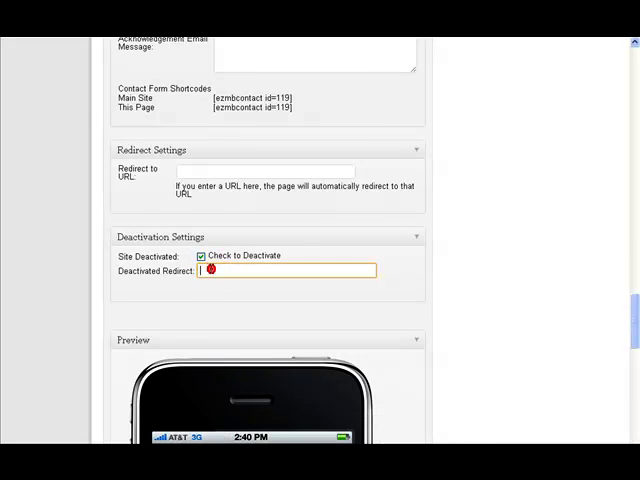
pyautogui.write('yoururl')
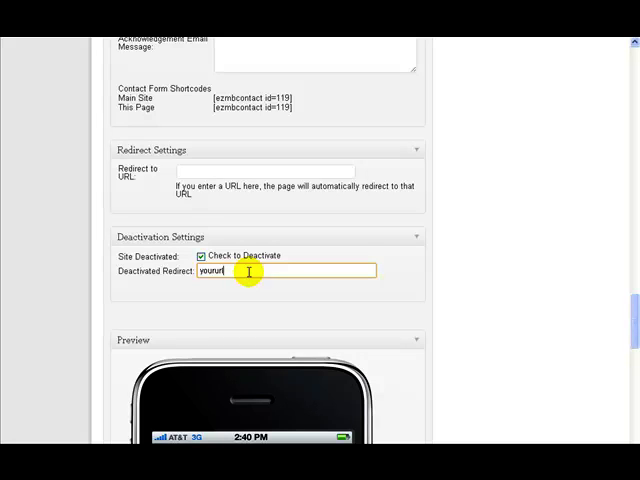
pyautogui.write('.com')
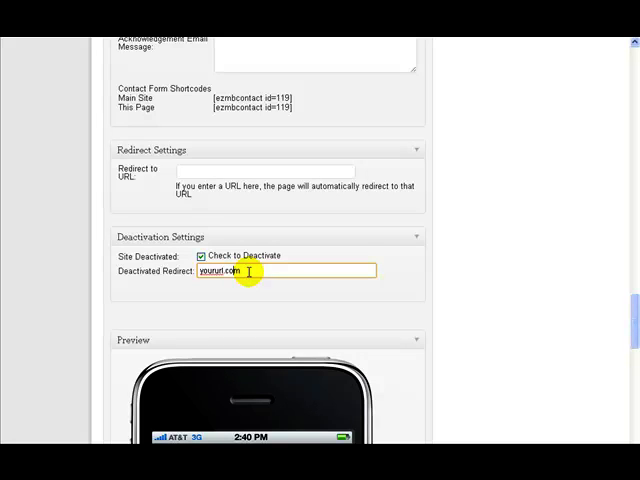
pyautogui.write('N')
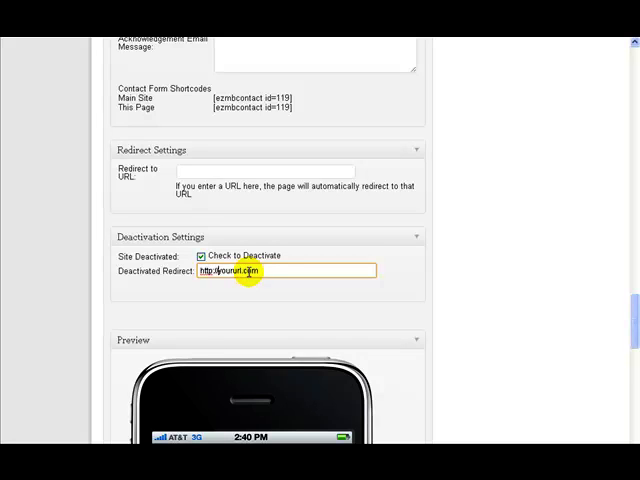
pyautogui.moveTo(264, 284)
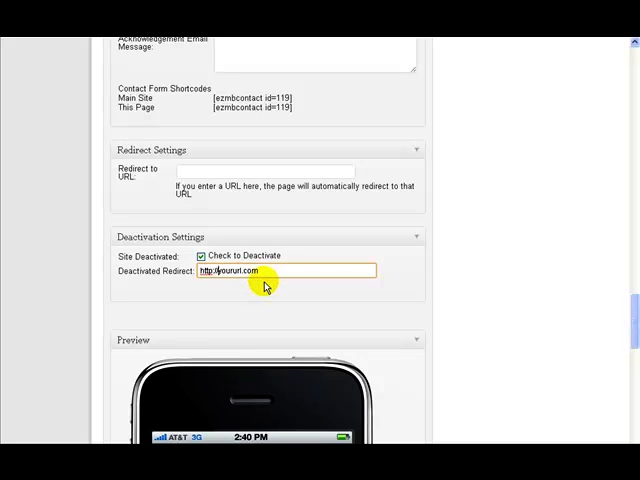
pyautogui.moveTo(204, 280)
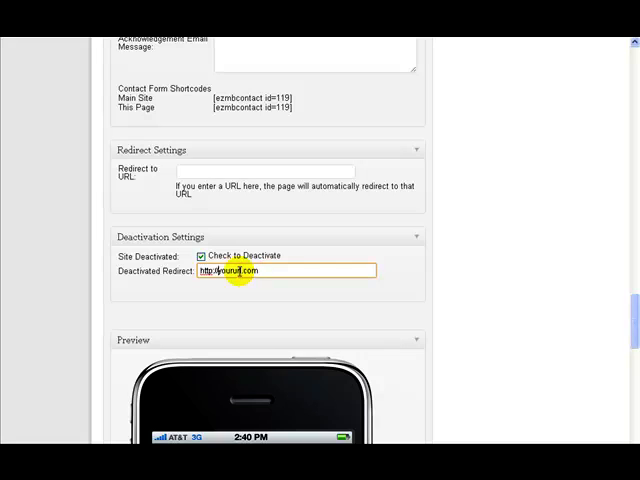
# Step: Untick 'Check to Deactivate' so HealthSpa is live again, keeping the redirect URL
pyautogui.click(204, 256)
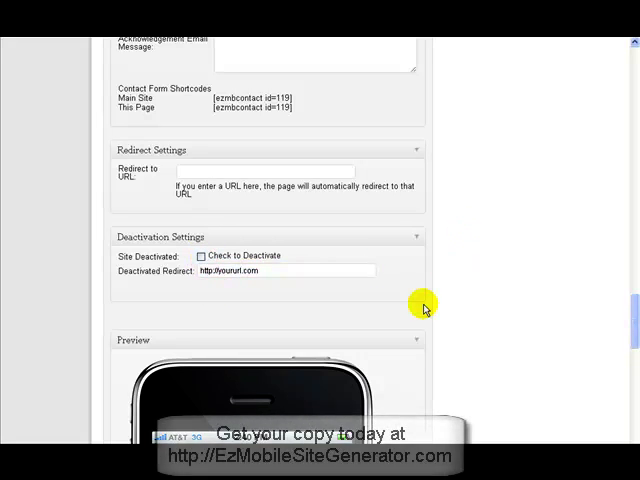
pyautogui.moveTo(356, 288)
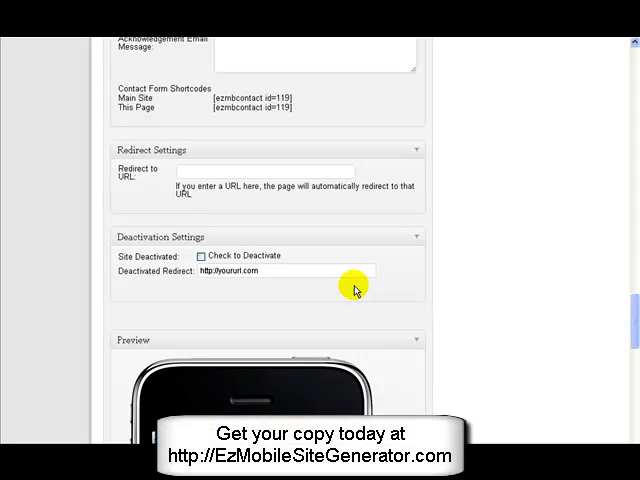